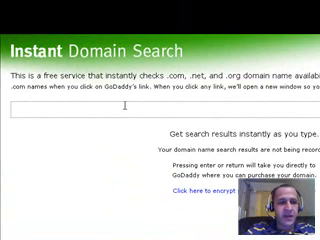
# Replace the restaurantcoup query with 'buyrestaurantcoupons' to show .com and .net availability with prices.
pyautogui.write('restaurantcoup')
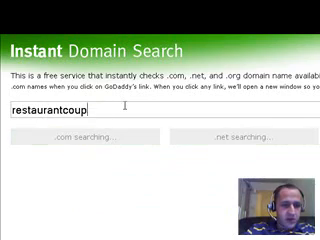
pyautogui.press('BackSpace')
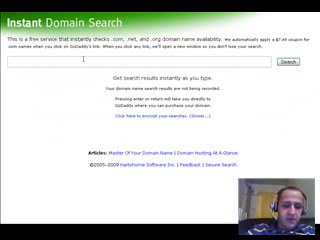
pyautogui.write('myr')
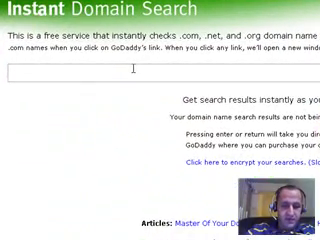
pyautogui.write('buyrestaurantc')
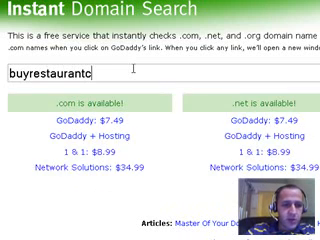
pyautogui.write('oupons')
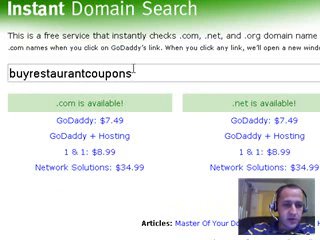